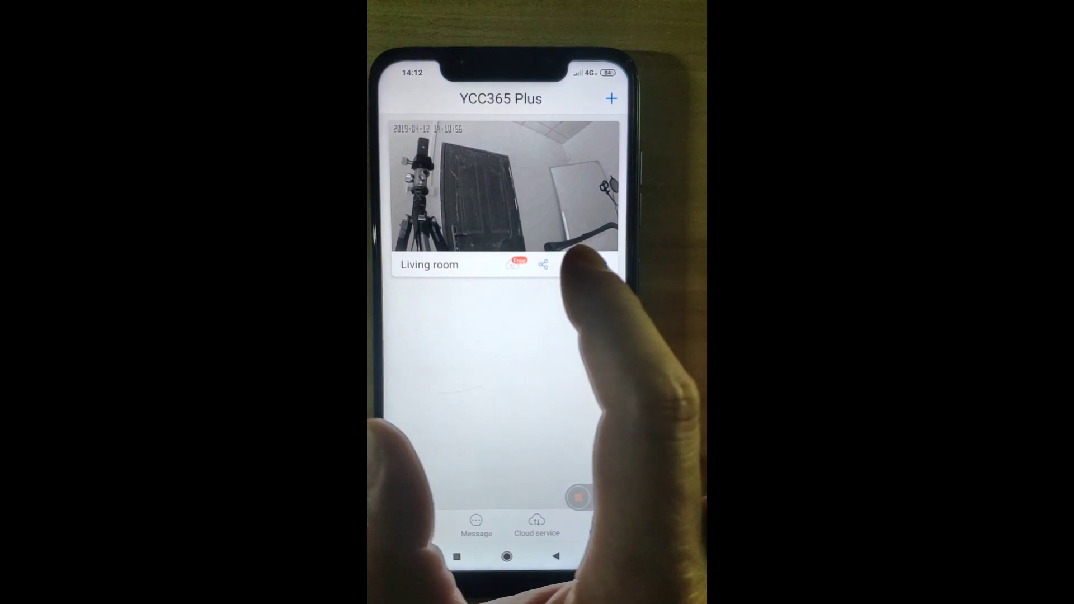
Open the Living room camera's settings to start a Device off at schedule
click(494, 190)
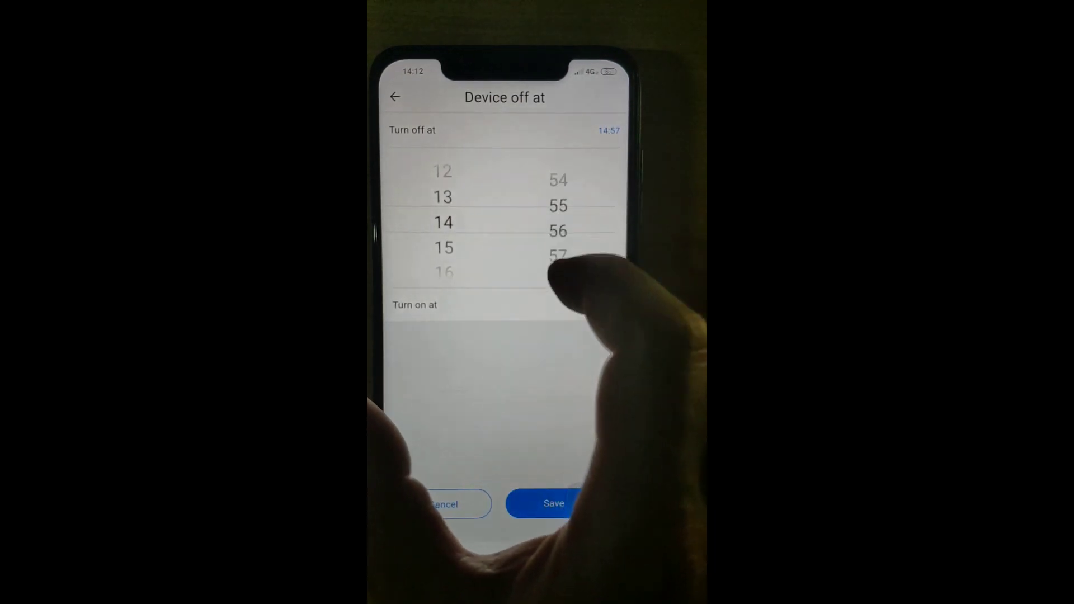
Set the turn-off time to 14:11 and the turn-on time to 14:14
scroll(down, 3)
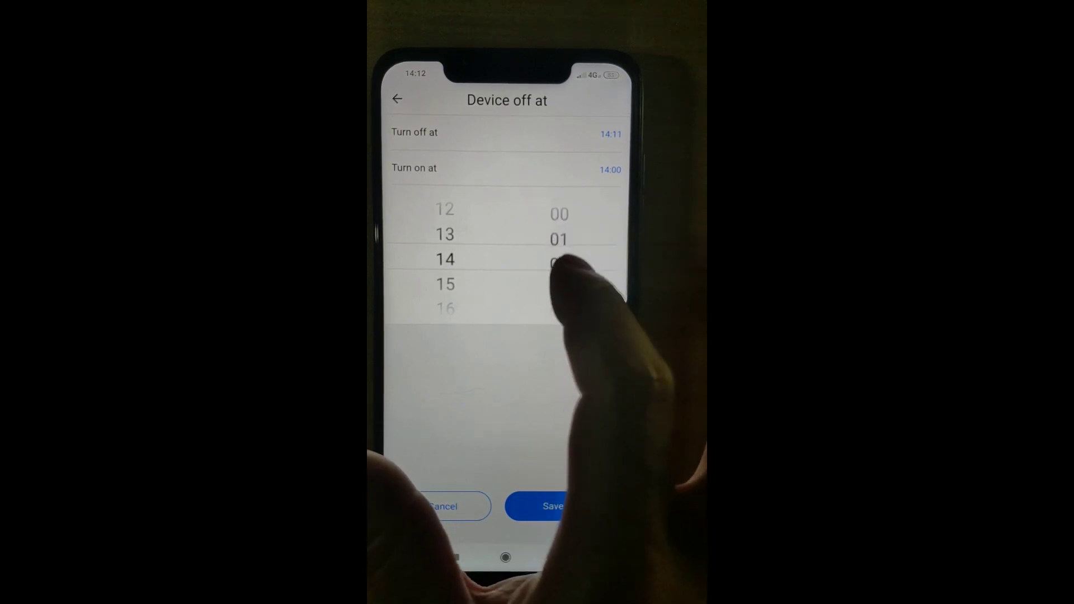
scroll(down, 3)
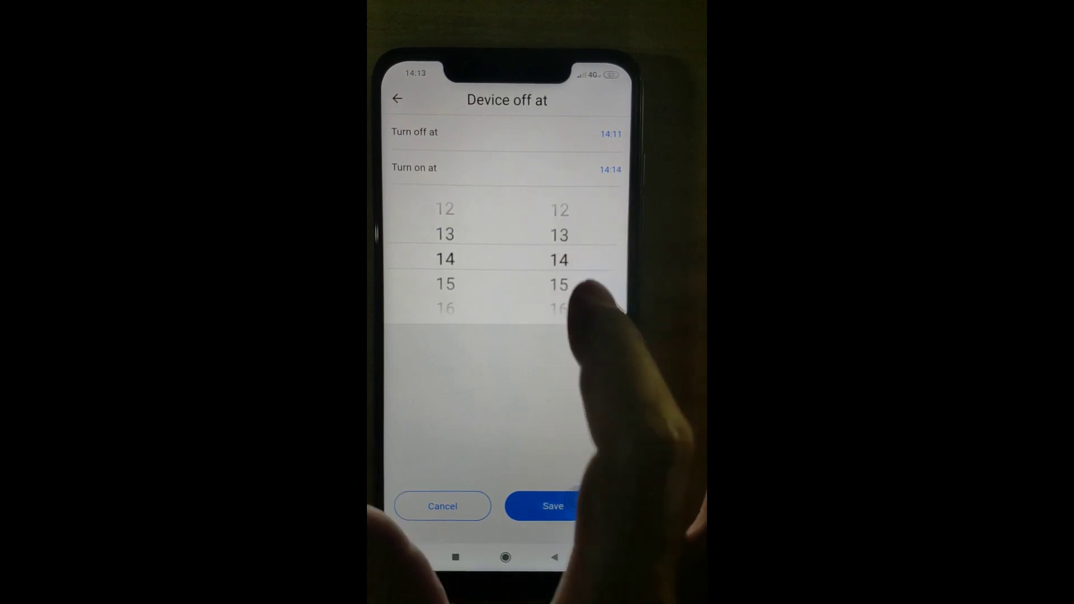
click(553, 506)
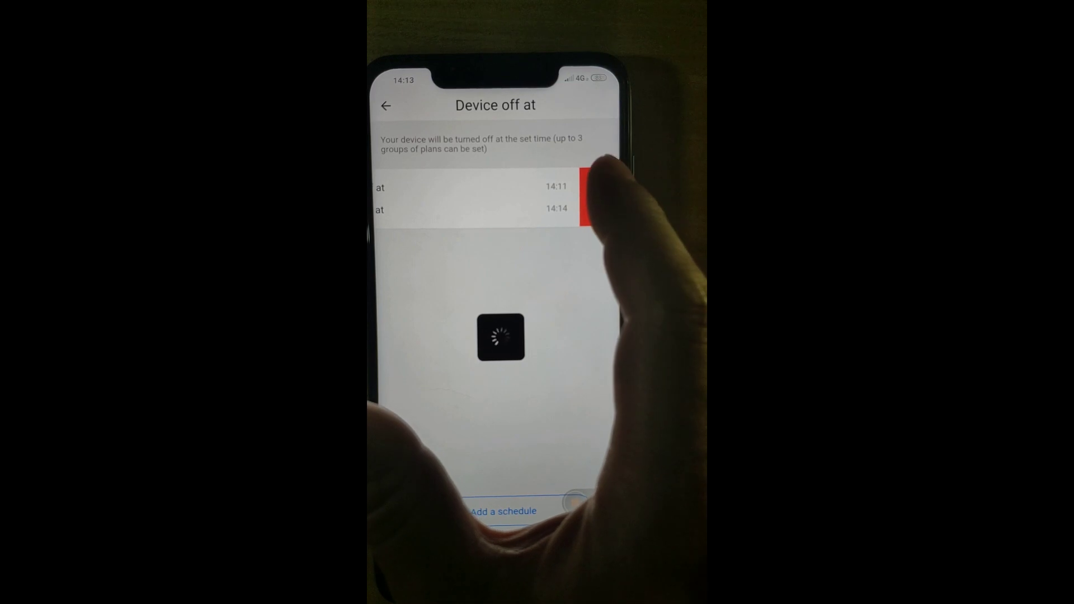
Delete the 14:11–14:14 power-off schedule entry
click(386, 106)
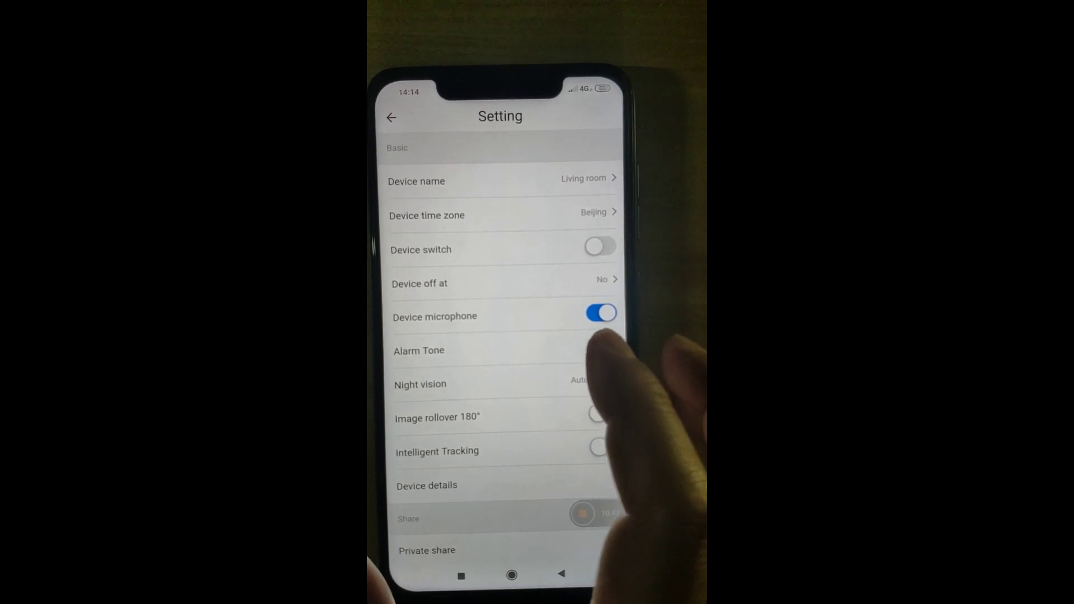
Exit YCC365 Plus to the phone's home screen
click(600, 349)
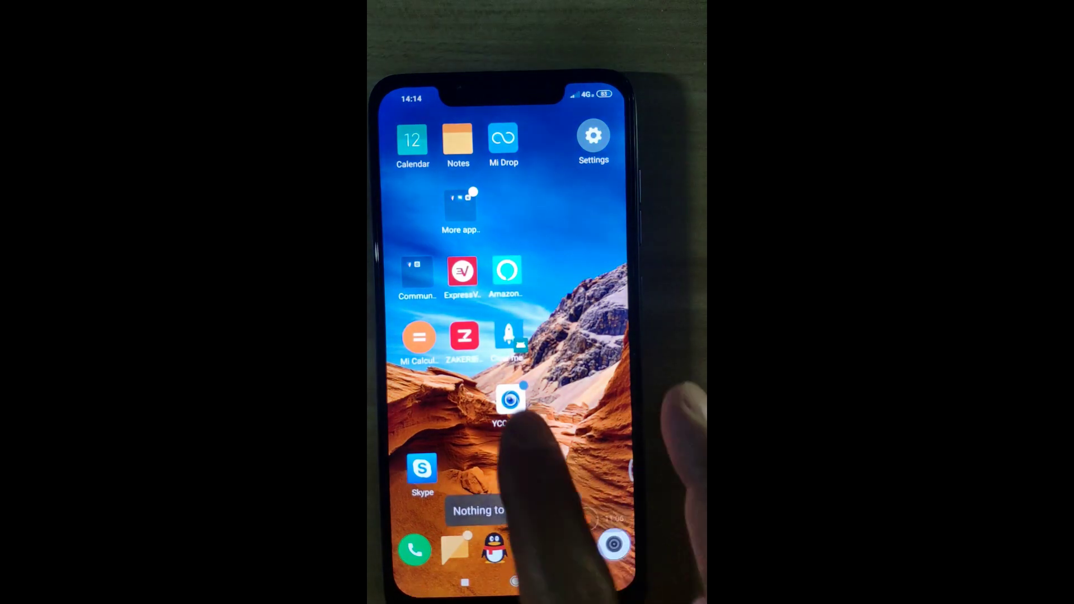
Launch YCC365 Plus from its home screen icon
click(508, 400)
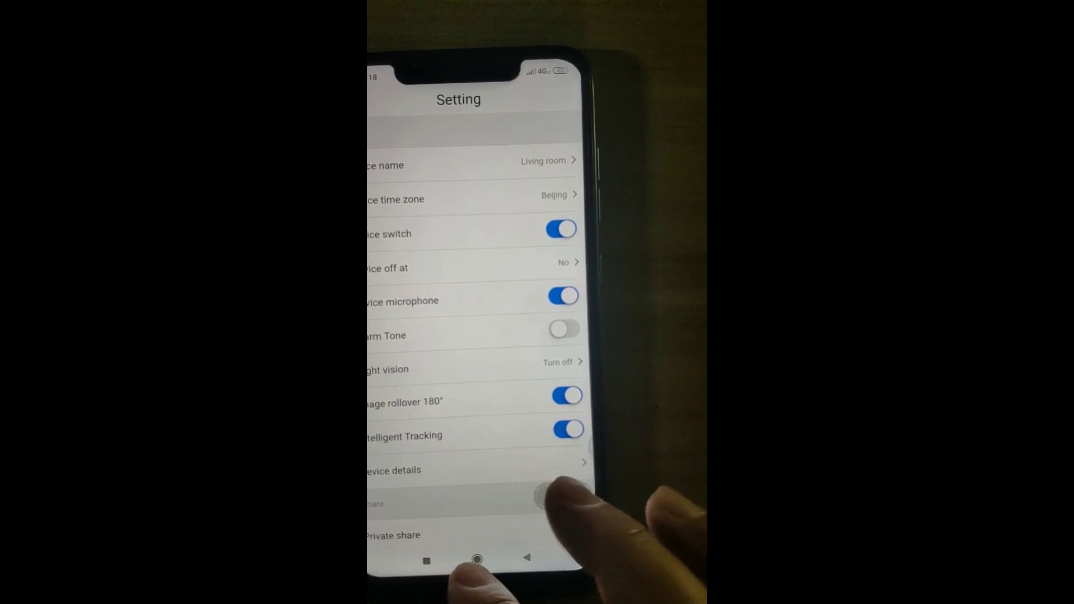
Return to the Device tab, then reopen the Living room camera's settings
click(476, 561)
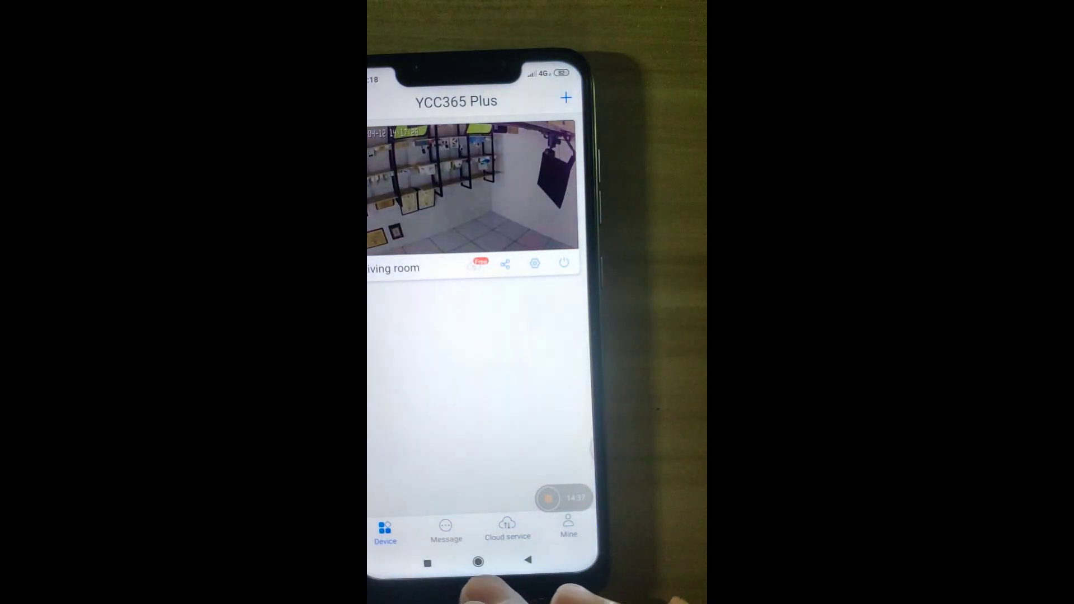
click(477, 564)
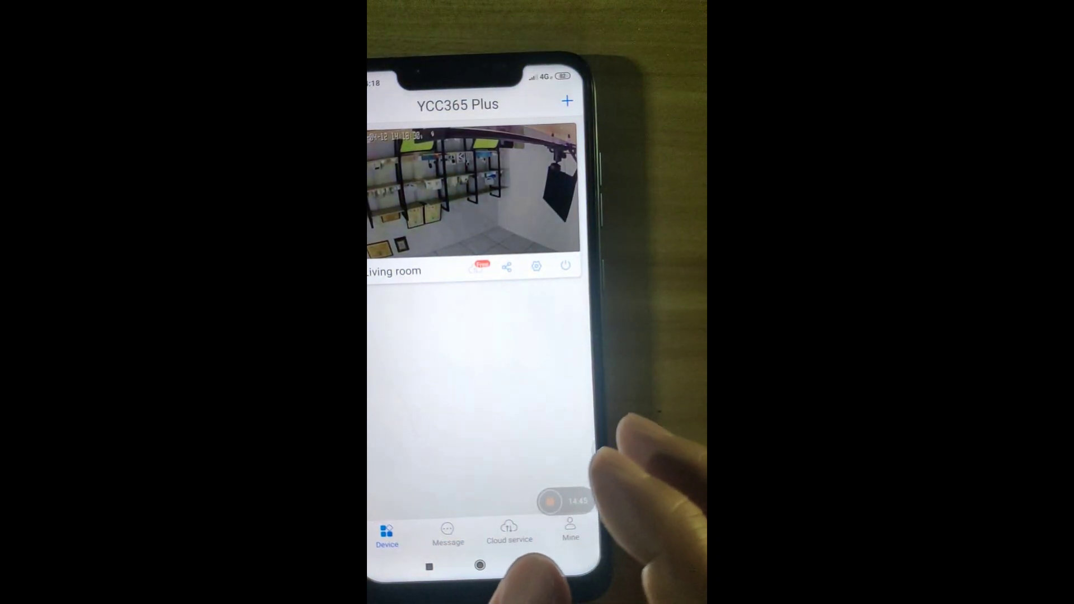
click(536, 267)
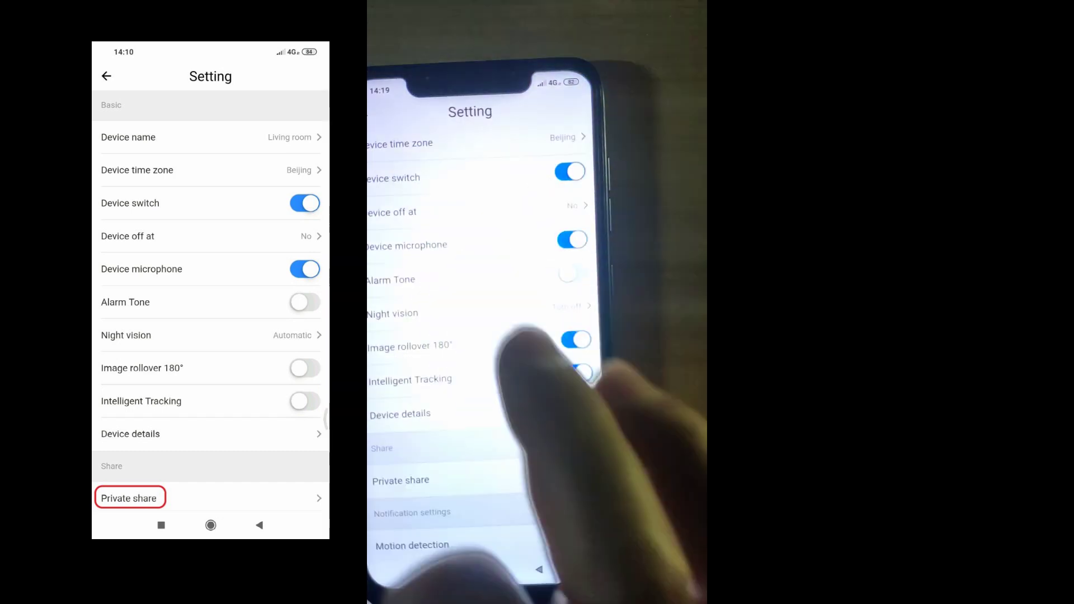
scroll(down, 3)
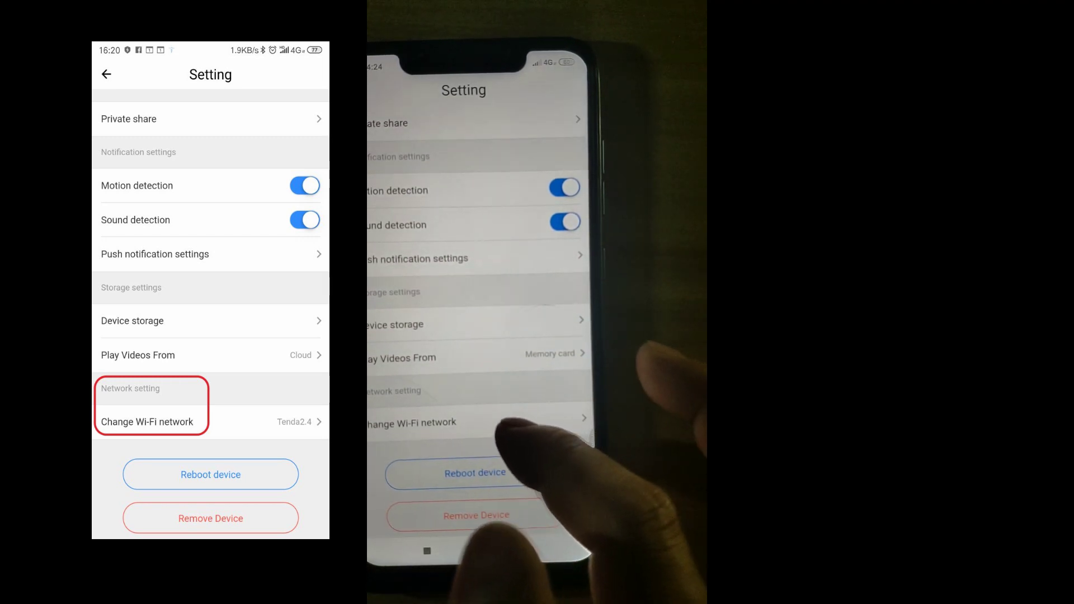
Open Change Wi-Fi network under Network setting
click(445, 423)
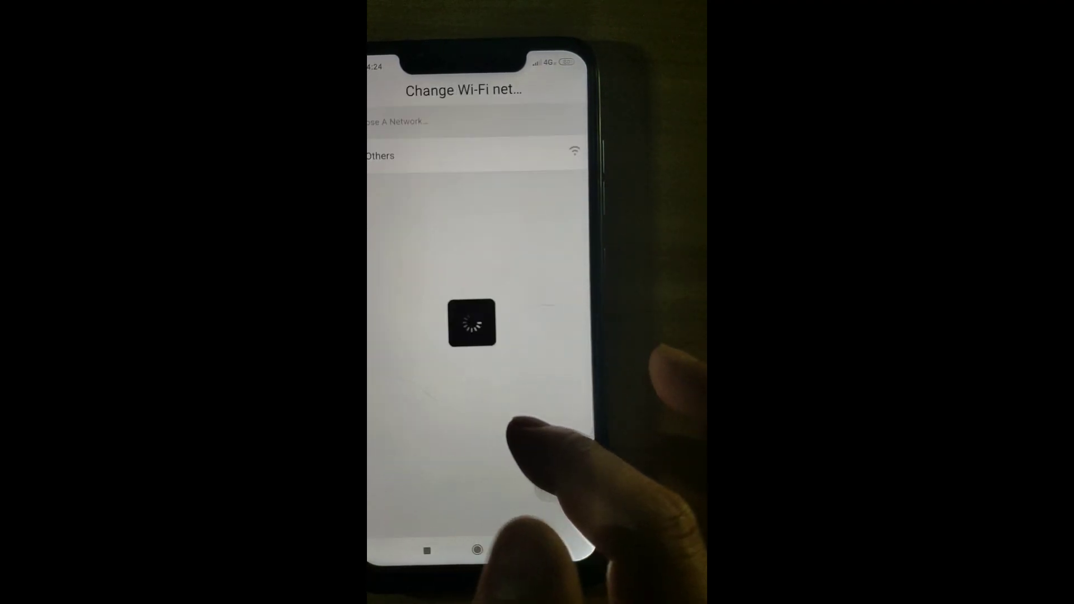